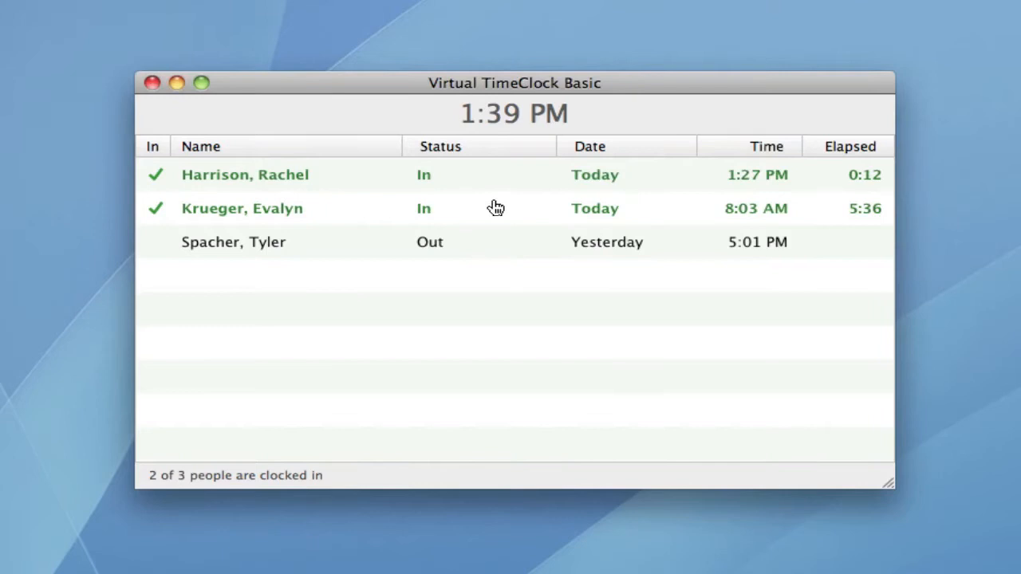
{"action": "mouse_move", "coordinate": [498, 275]}
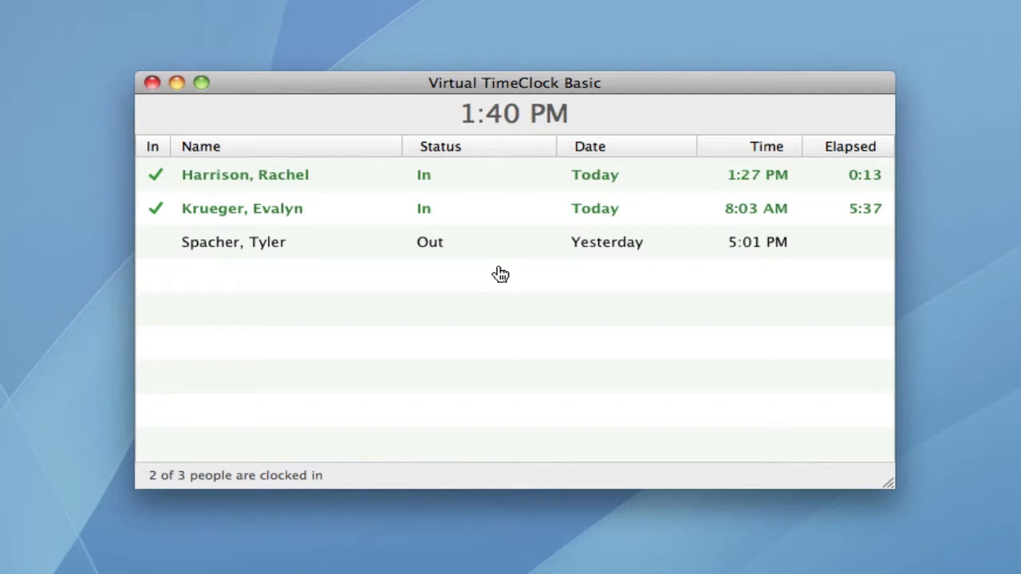
{"action": "mouse_move", "coordinate": [495, 272]}
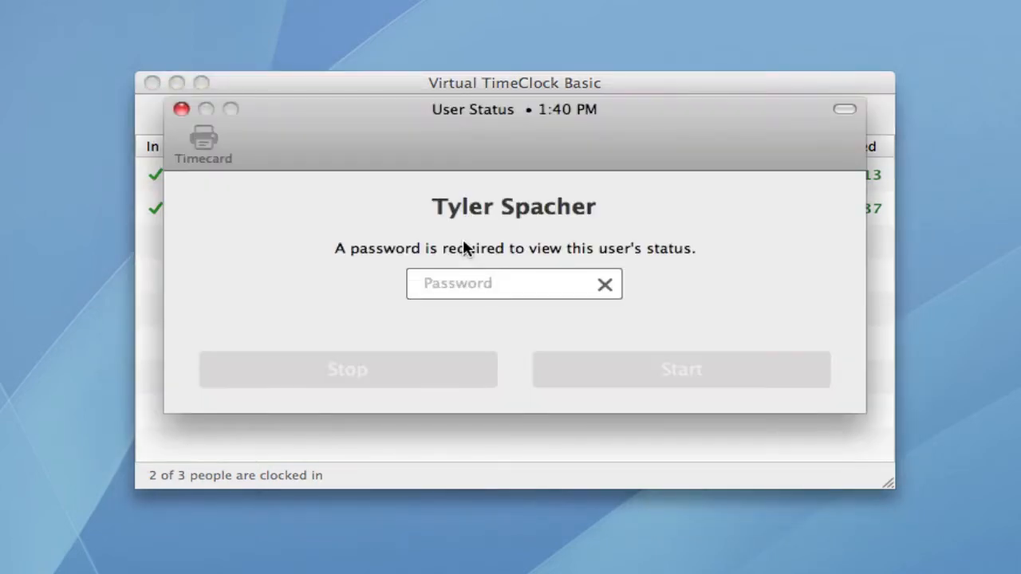
{"action": "type", "text": "••••"}
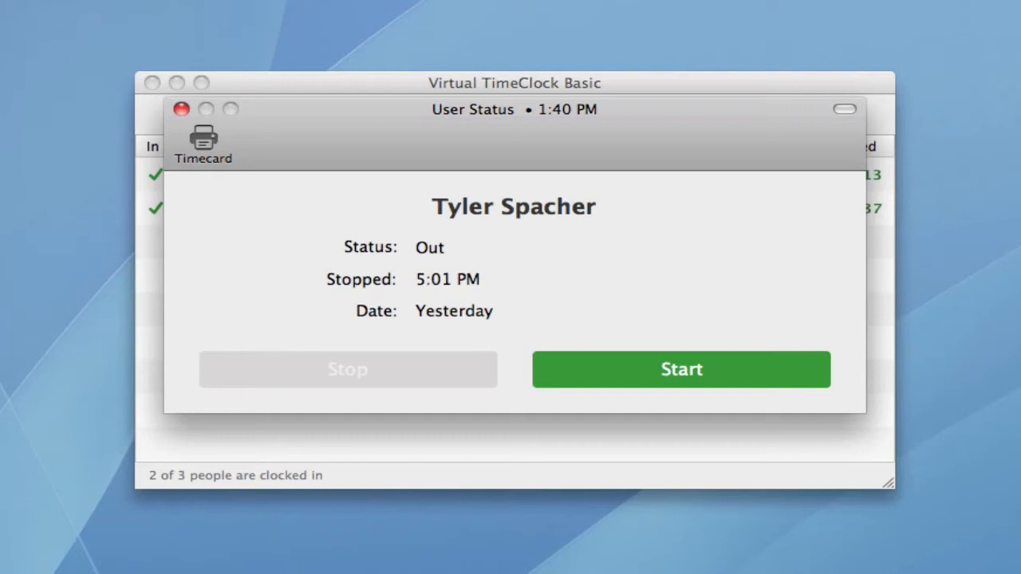
{"action": "mouse_move", "coordinate": [601, 370]}
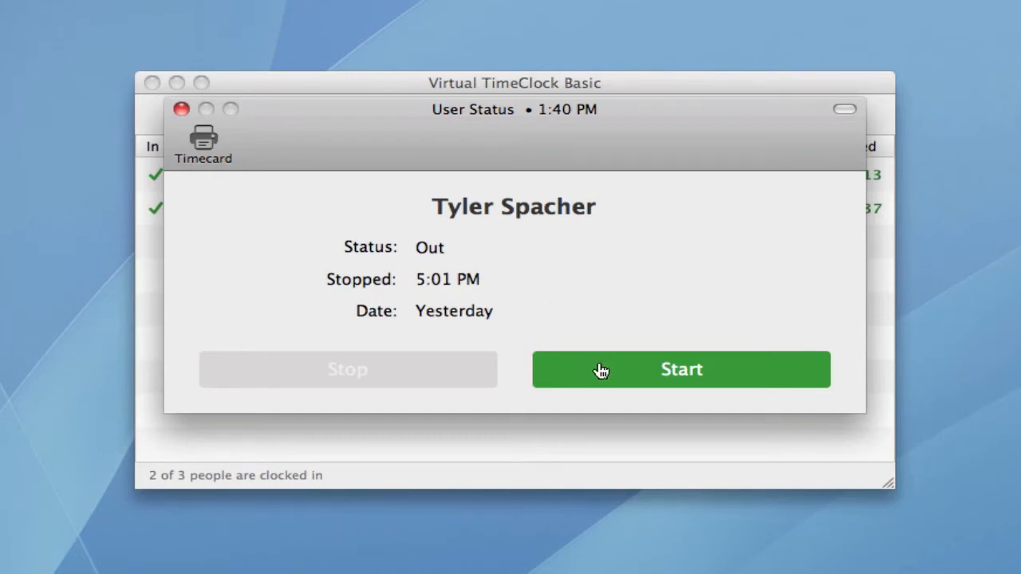
{"action": "left_click", "coordinate": [680, 371]}
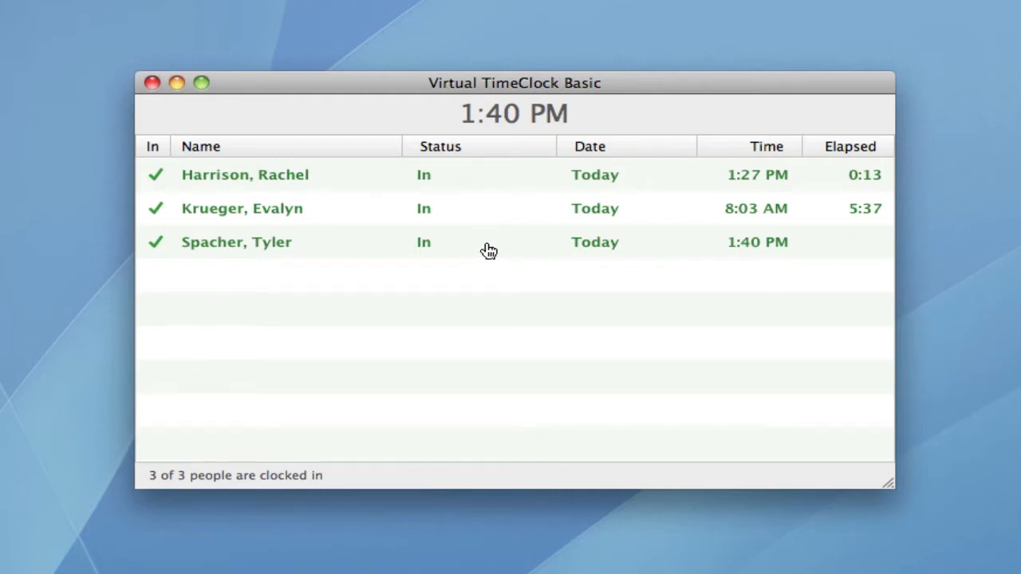
{"action": "double_click", "coordinate": [236, 243]}
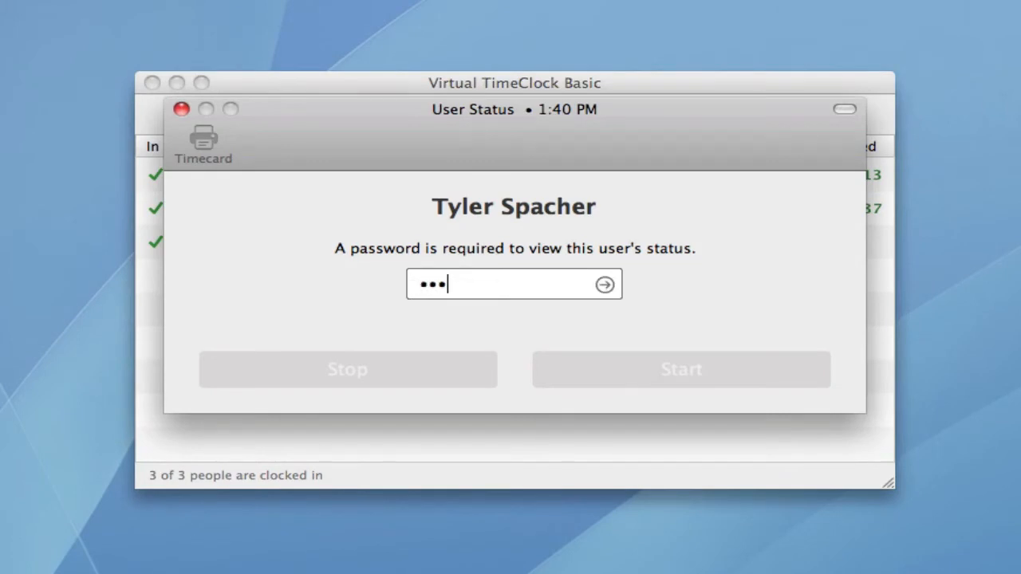
{"action": "left_click", "coordinate": [604, 284]}
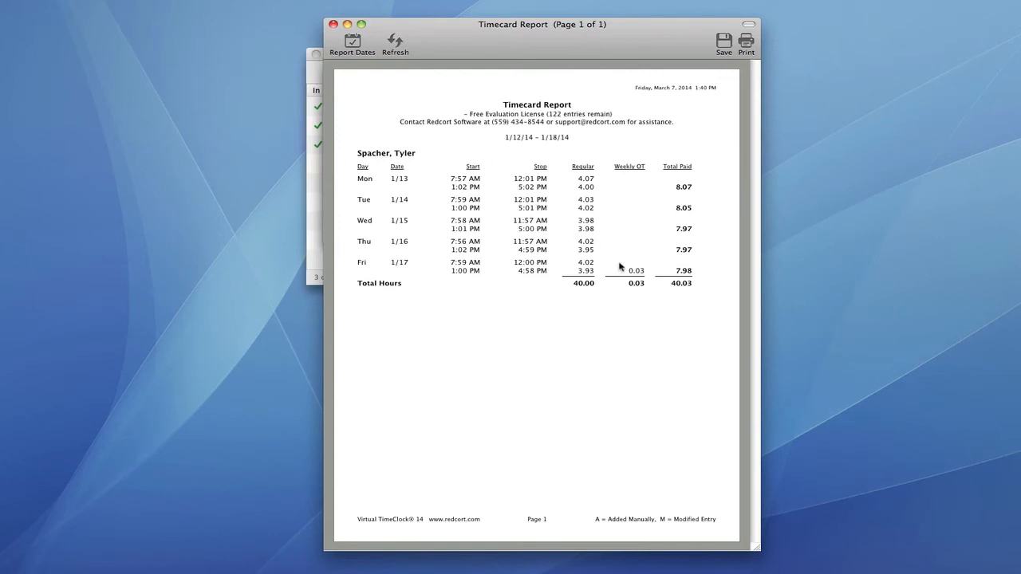
{"action": "mouse_move", "coordinate": [676, 305]}
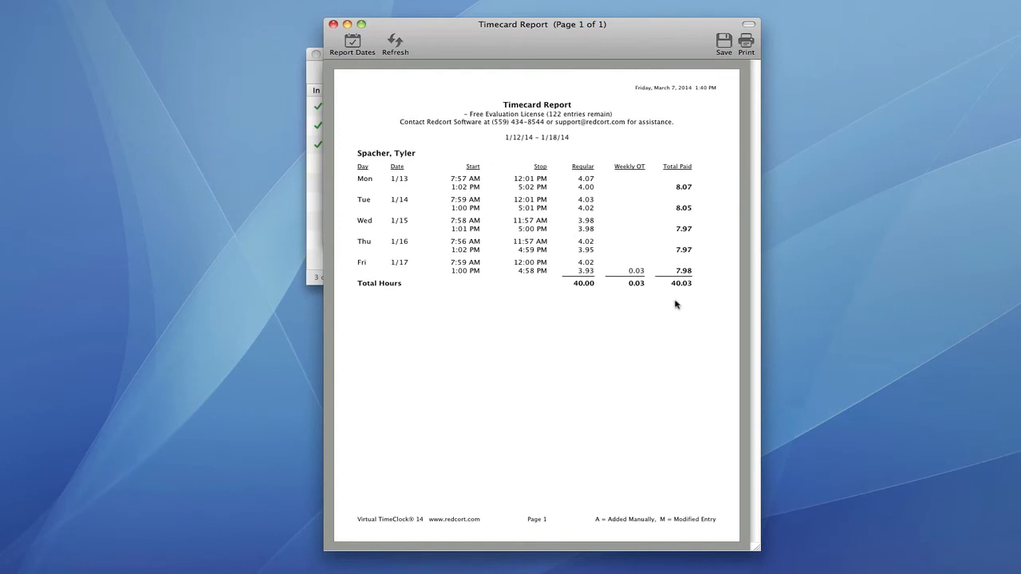
{"action": "mouse_move", "coordinate": [708, 289]}
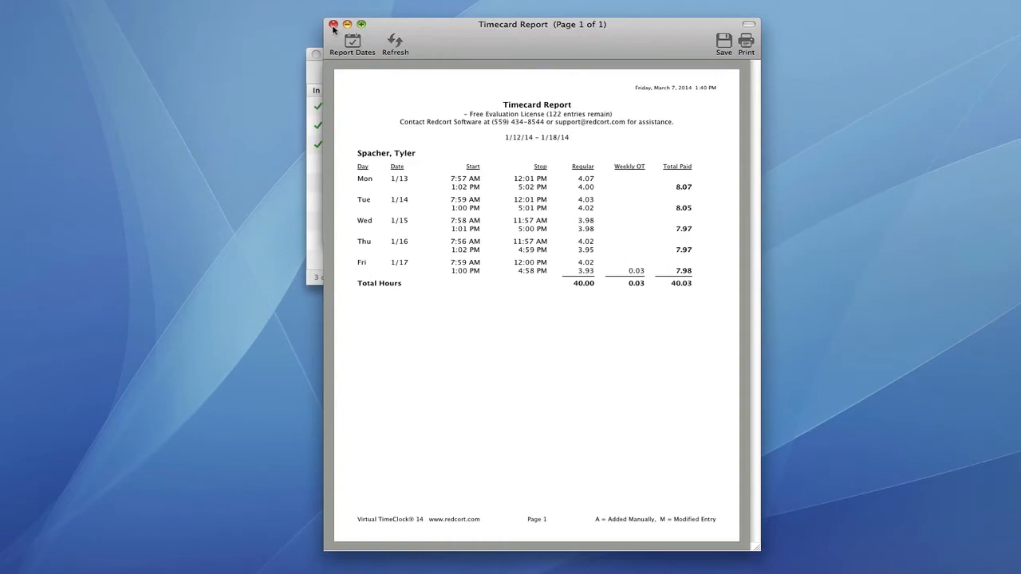
{"action": "left_click", "coordinate": [334, 24]}
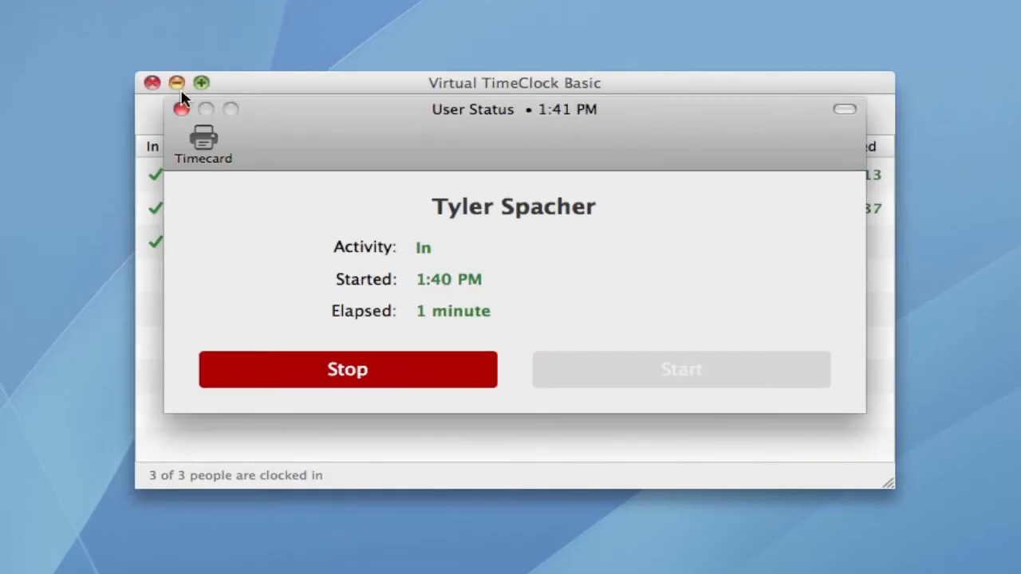
{"action": "left_click", "coordinate": [182, 108]}
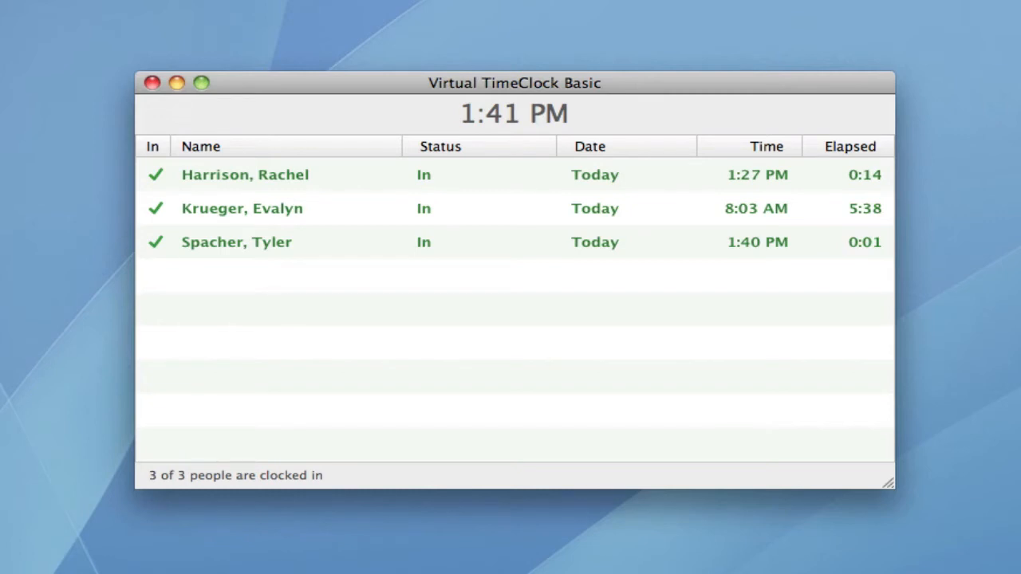
{"action": "left_click", "coordinate": [296, 11]}
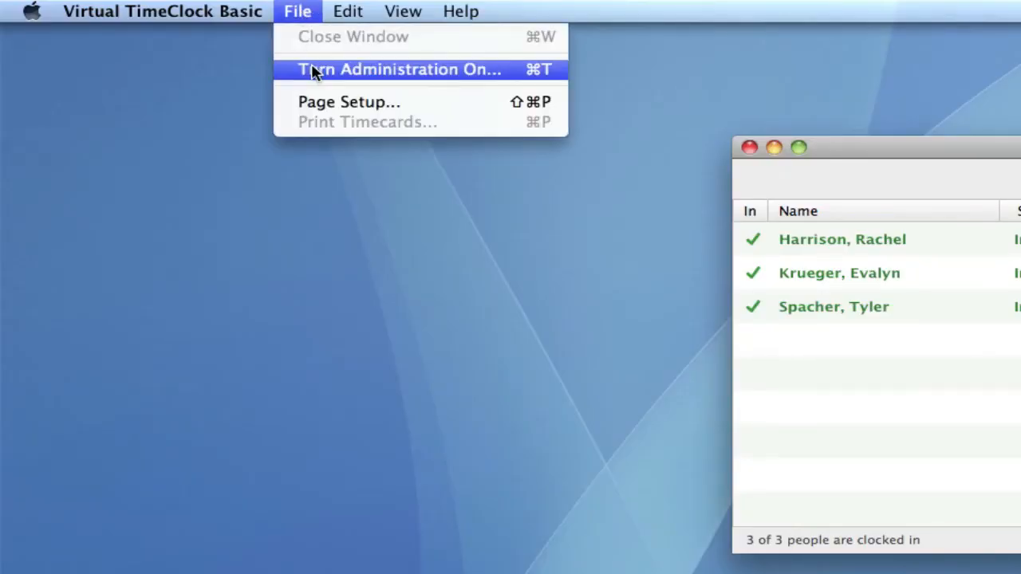
{"action": "left_click", "coordinate": [399, 71]}
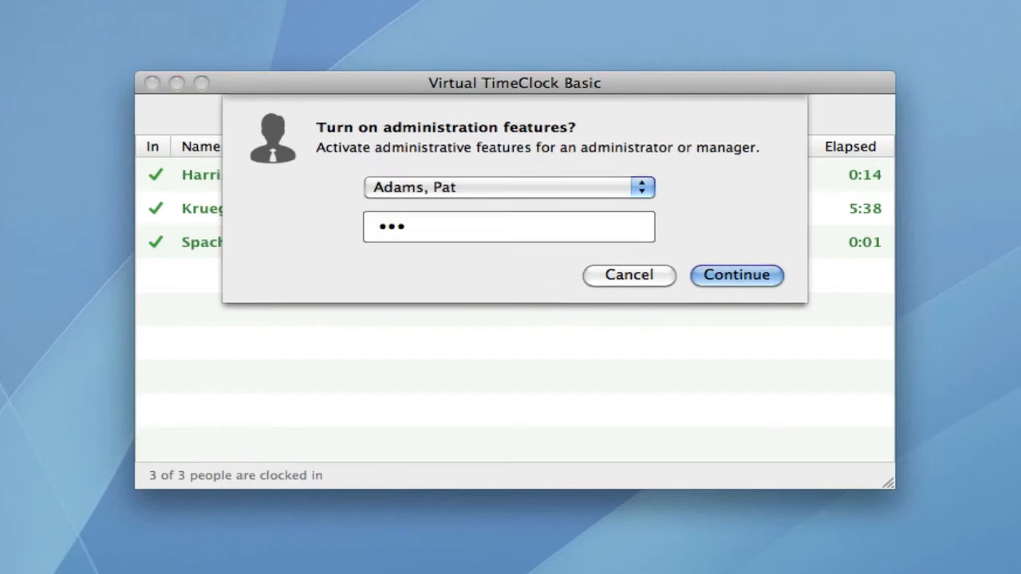
{"action": "left_click", "coordinate": [735, 274]}
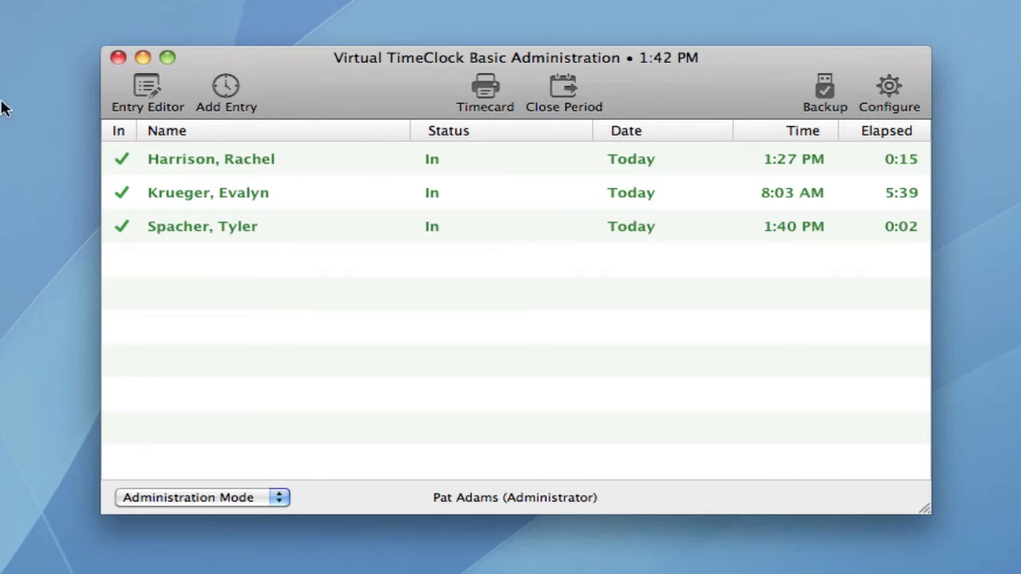
{"action": "mouse_move", "coordinate": [147, 88]}
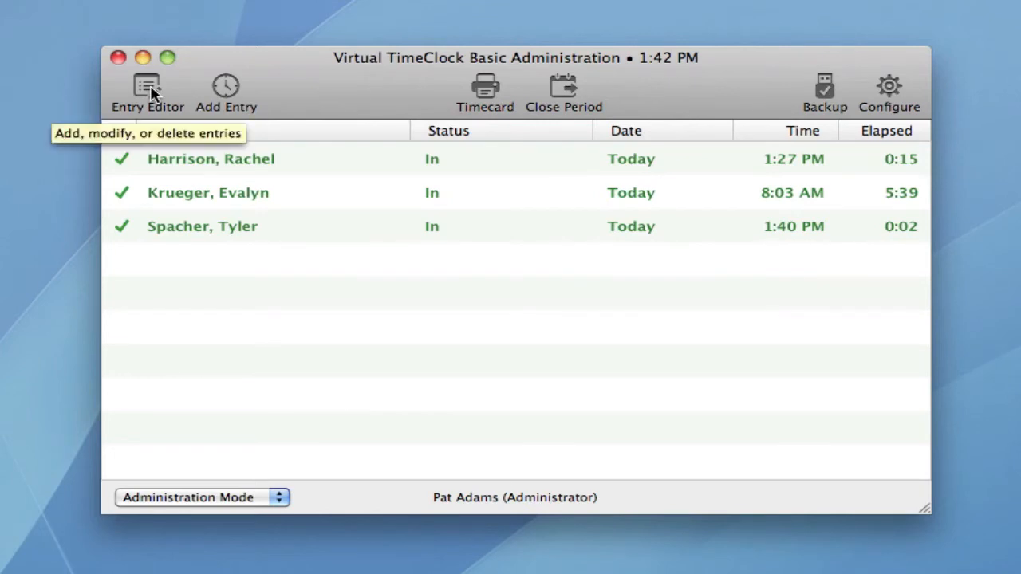
{"action": "mouse_move", "coordinate": [225, 91]}
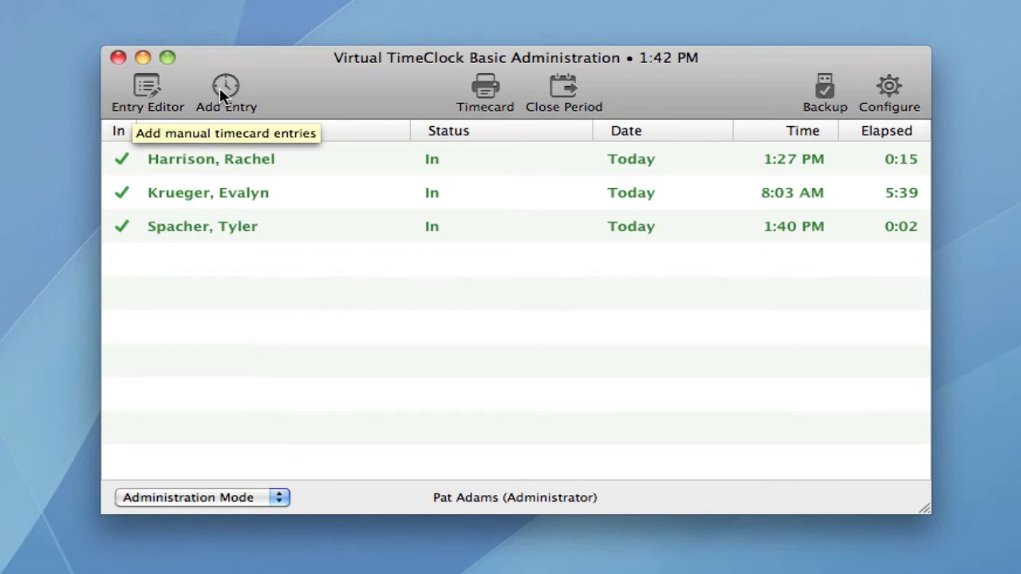
{"action": "mouse_move", "coordinate": [485, 91]}
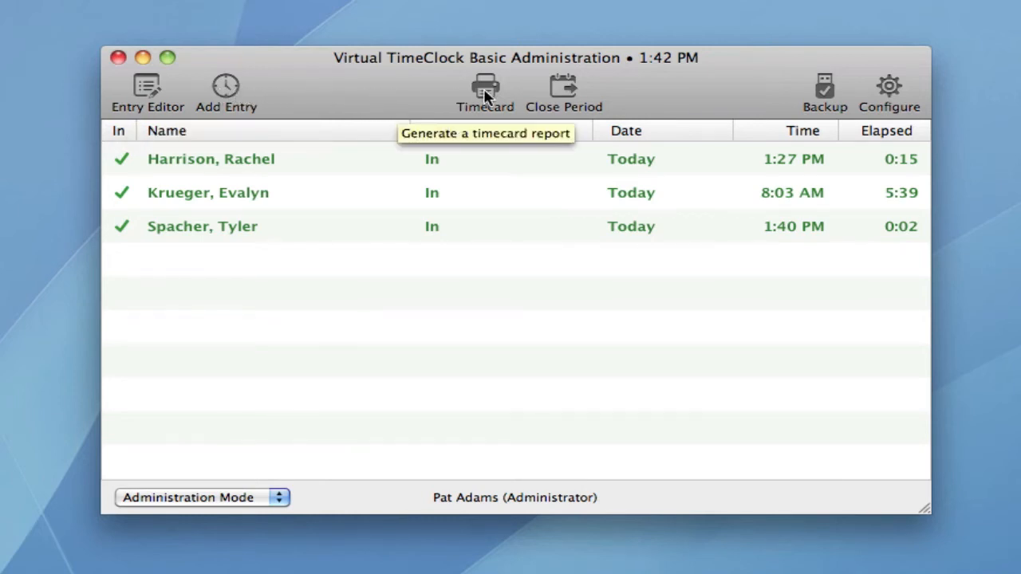
Generate the timecard report for the week 1/12/14–1/18/14
{"action": "left_click", "coordinate": [485, 88]}
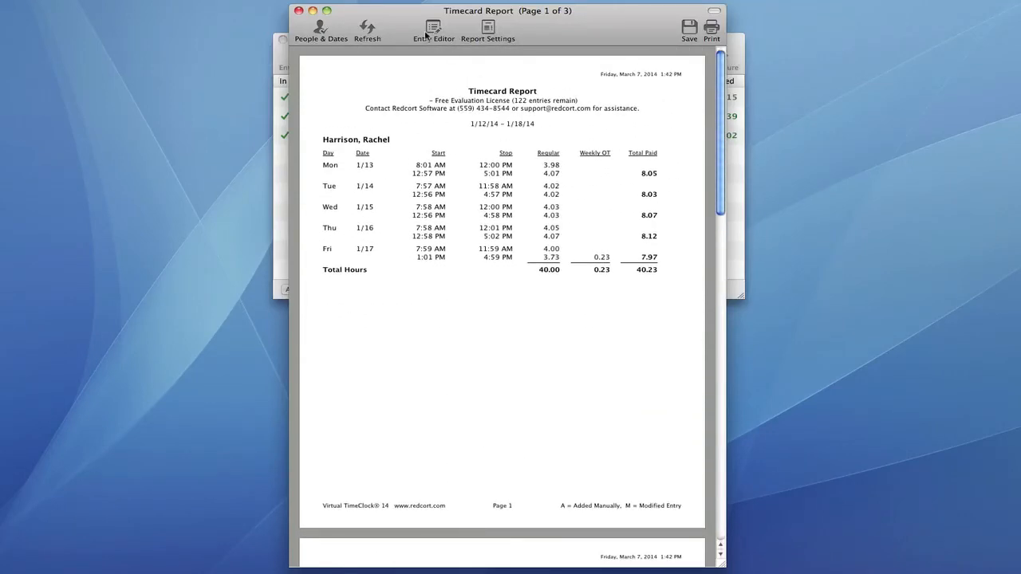
{"action": "left_click", "coordinate": [434, 32]}
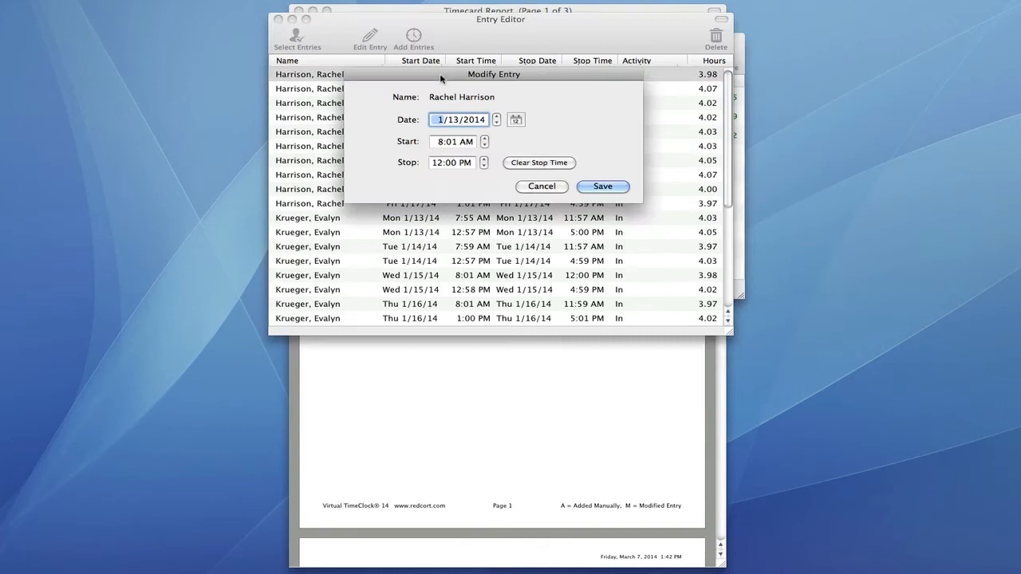
{"action": "left_click", "coordinate": [453, 141]}
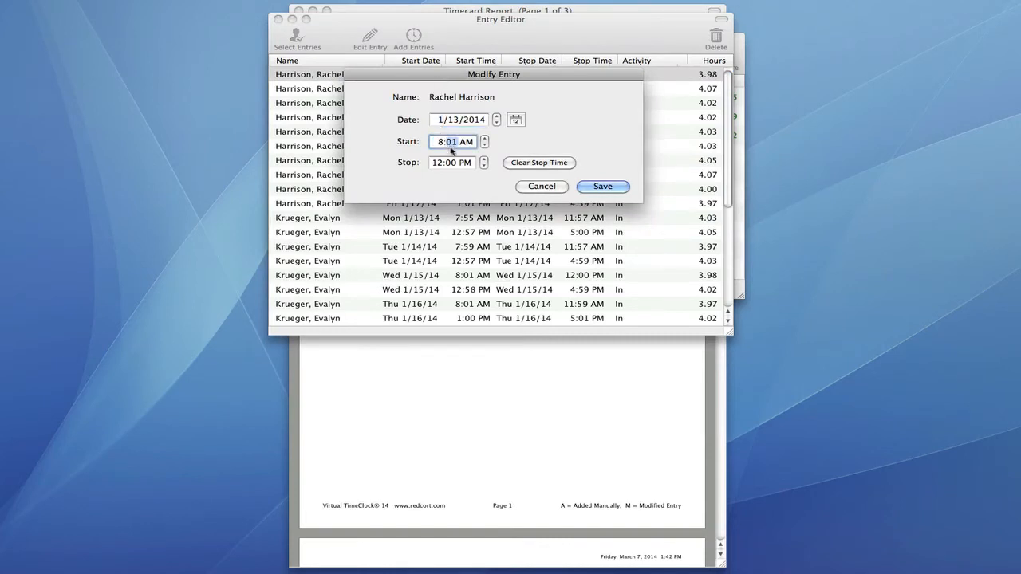
{"action": "left_click", "coordinate": [485, 137]}
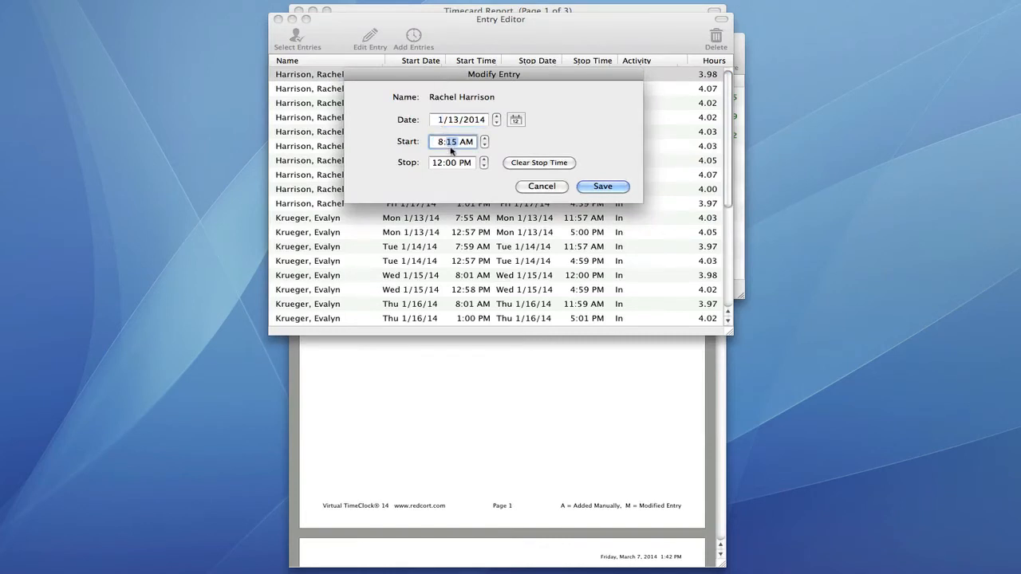
{"action": "left_click", "coordinate": [603, 185]}
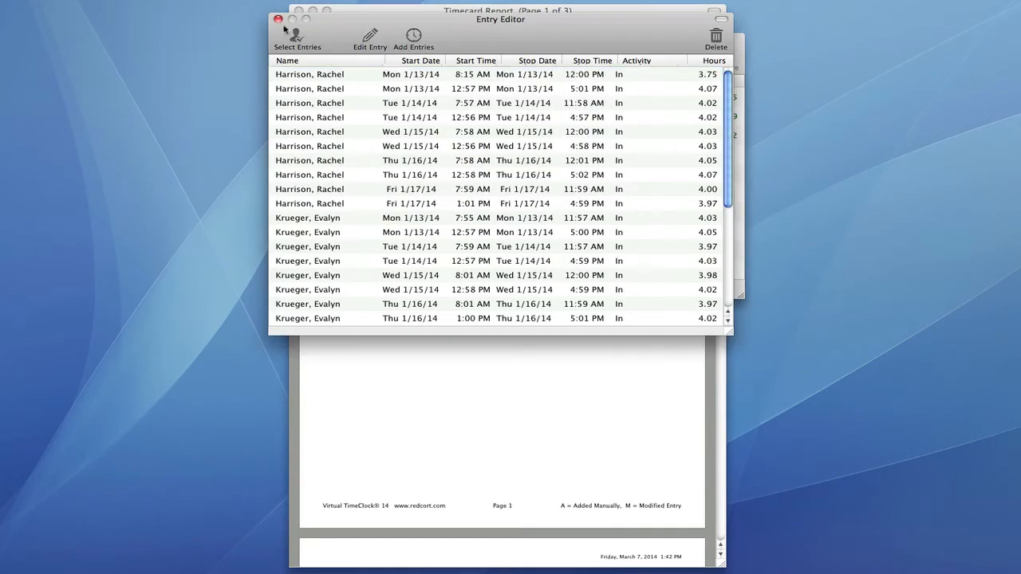
{"action": "left_click", "coordinate": [278, 19]}
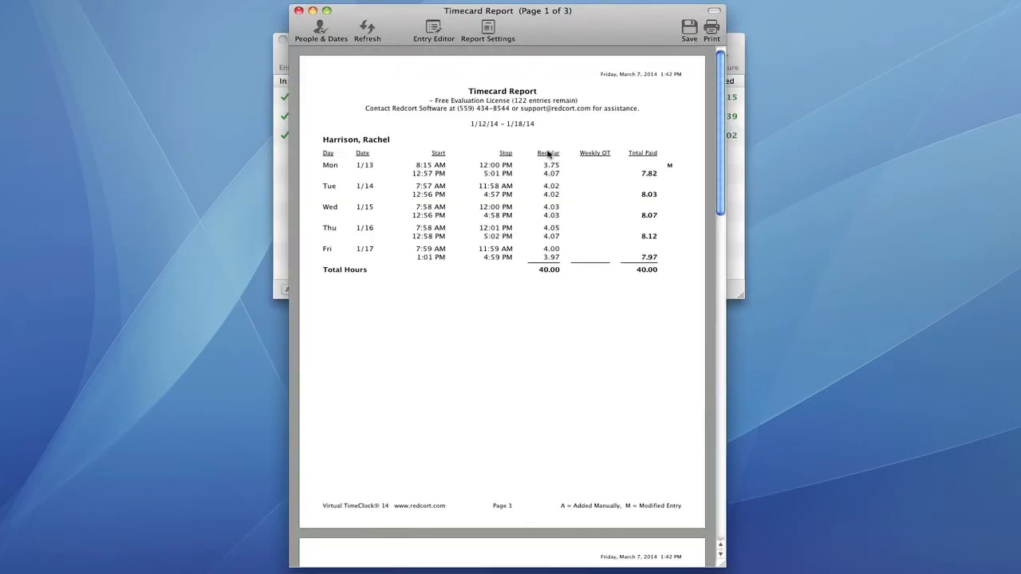
{"action": "mouse_move", "coordinate": [680, 169]}
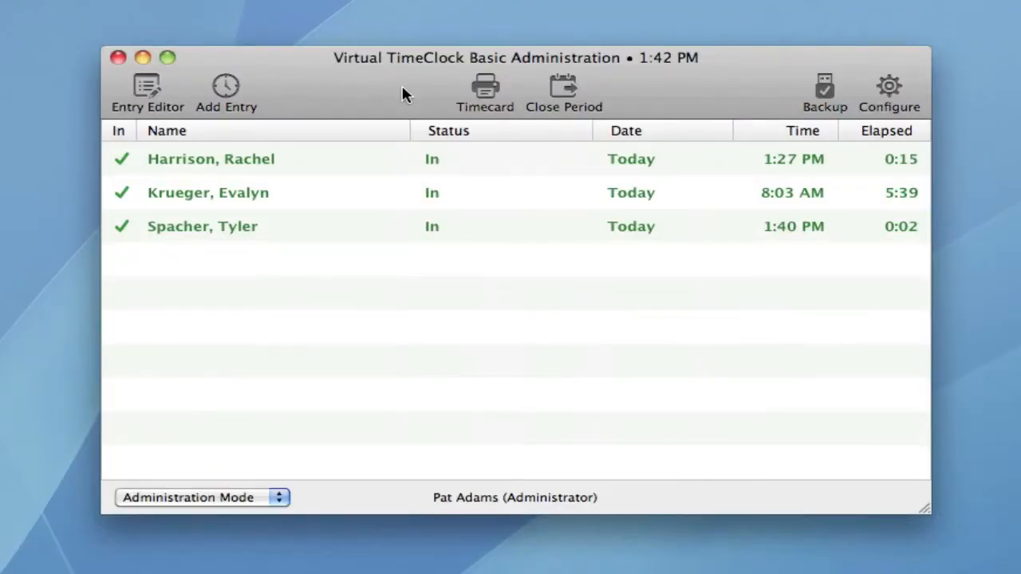
{"action": "mouse_move", "coordinate": [565, 90]}
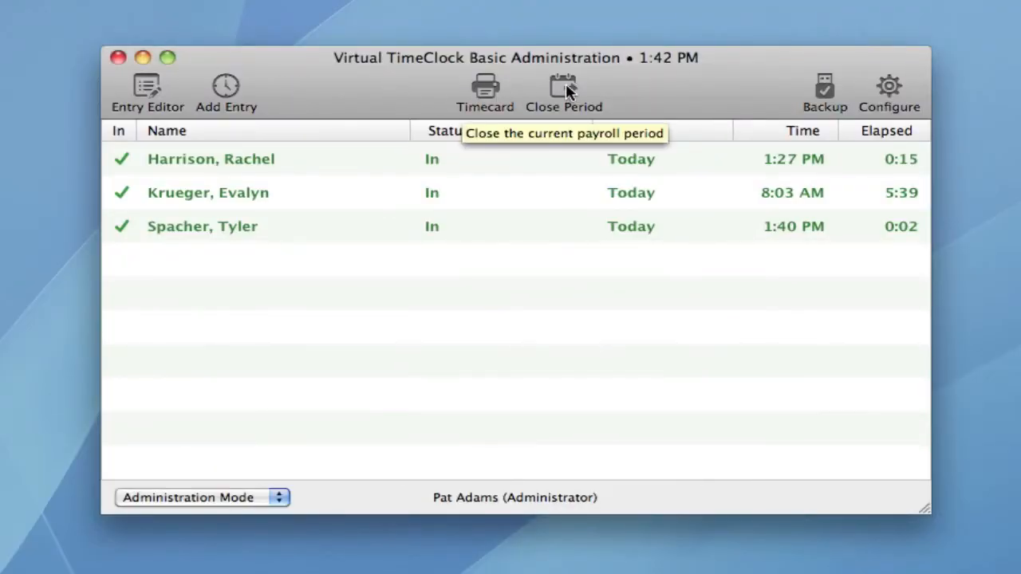
{"action": "mouse_move", "coordinate": [683, 96]}
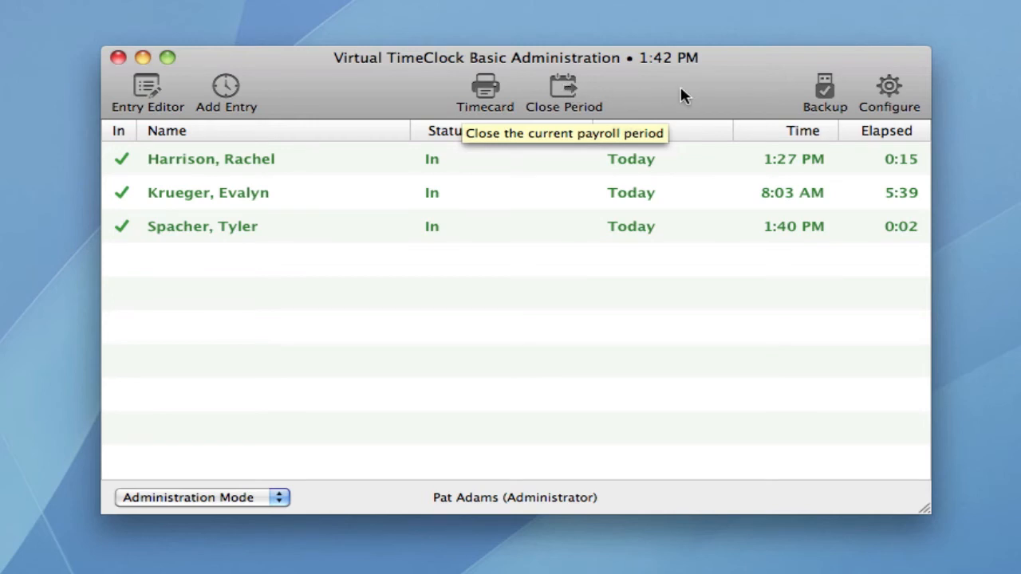
{"action": "mouse_move", "coordinate": [823, 91]}
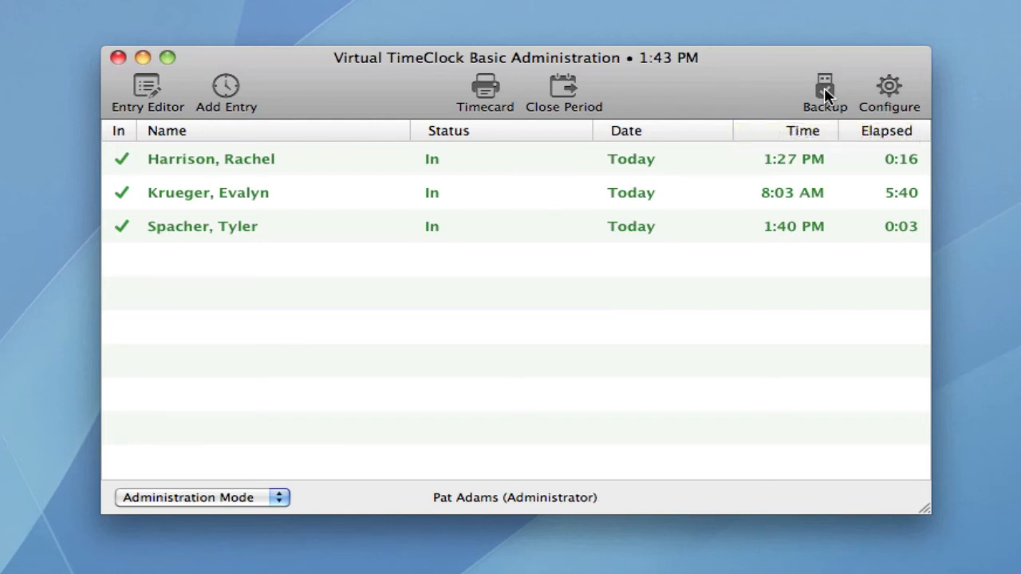
Bring up the configuration window with its People, System and Data categories
{"action": "left_click", "coordinate": [887, 91]}
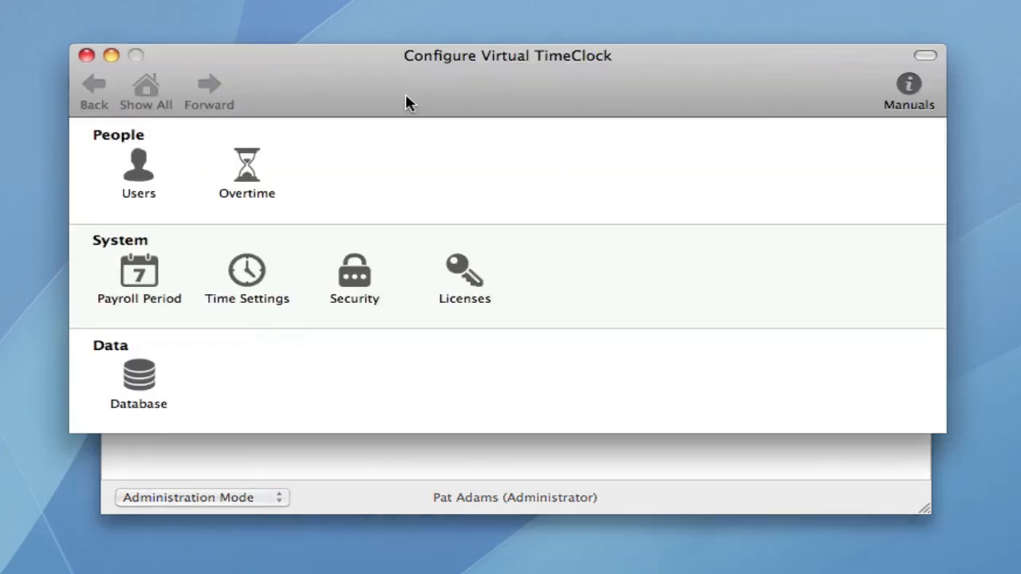
{"action": "left_click", "coordinate": [138, 168]}
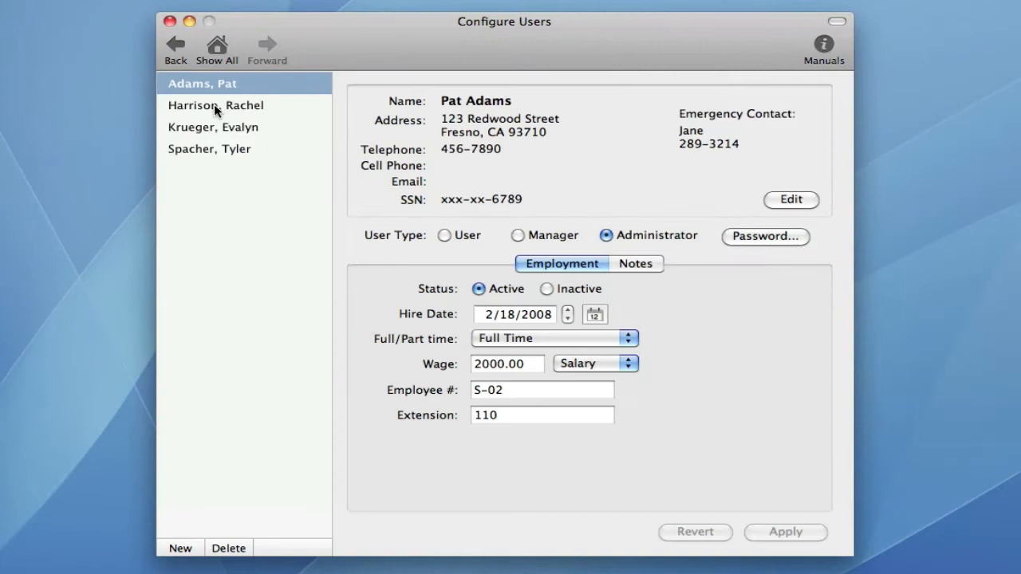
{"action": "mouse_move", "coordinate": [561, 167]}
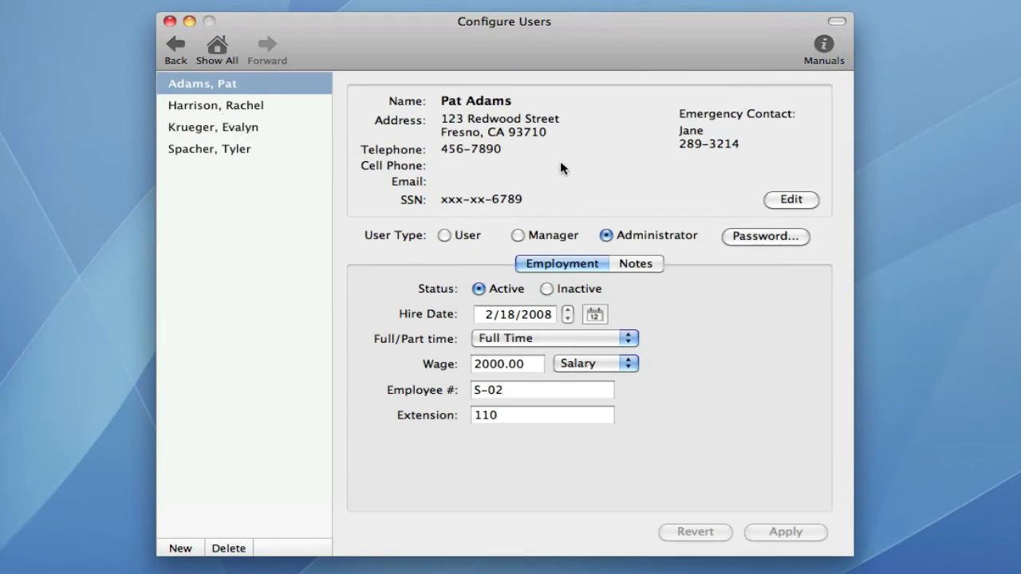
{"action": "left_click", "coordinate": [217, 48]}
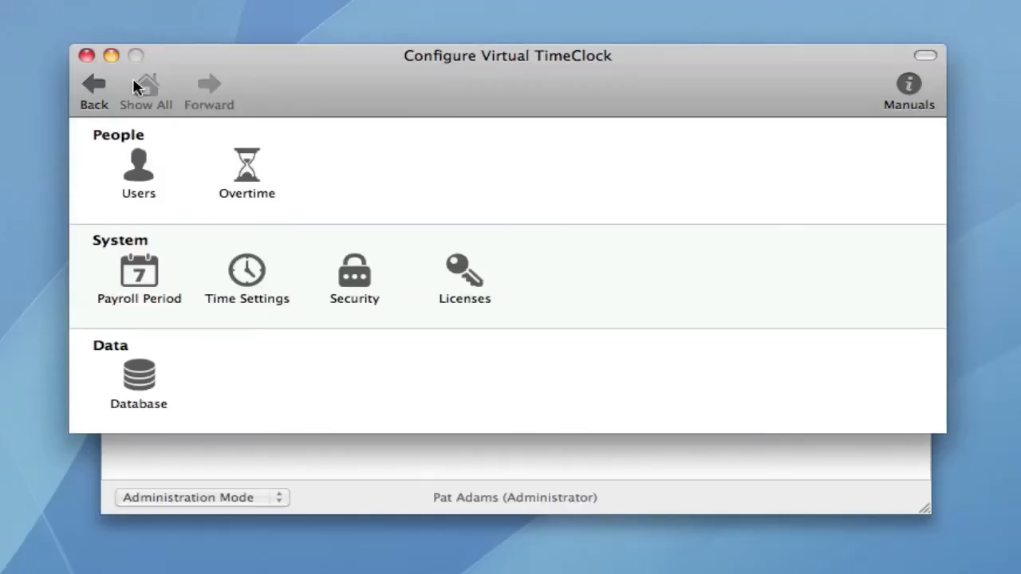
{"action": "left_click", "coordinate": [246, 164]}
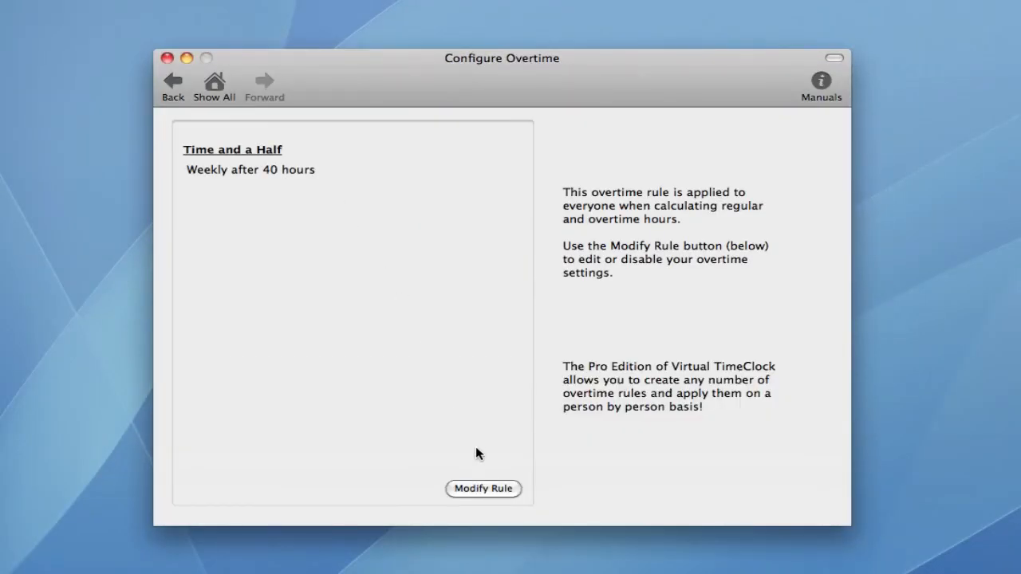
{"action": "left_click", "coordinate": [482, 488]}
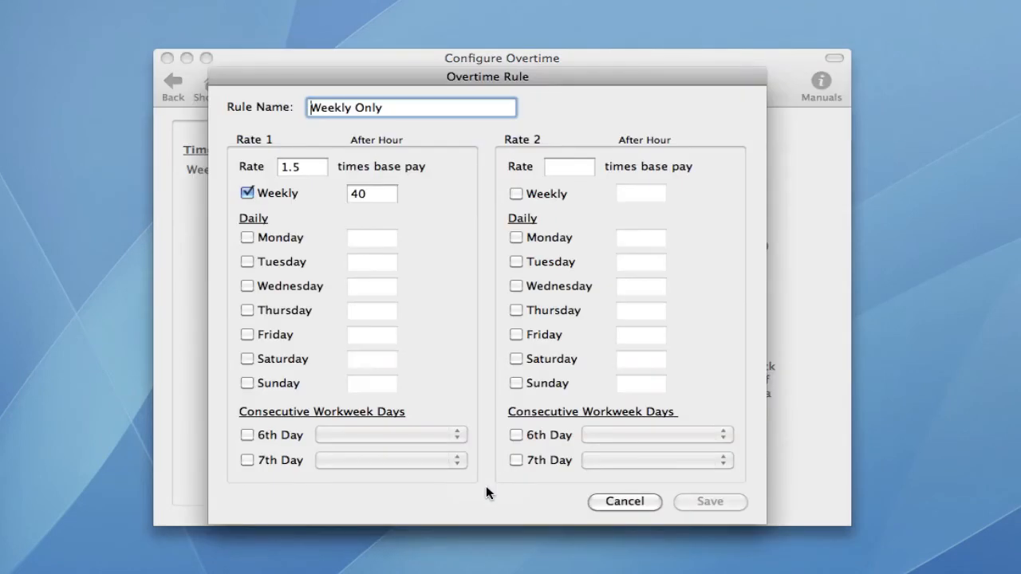
{"action": "mouse_move", "coordinate": [614, 504]}
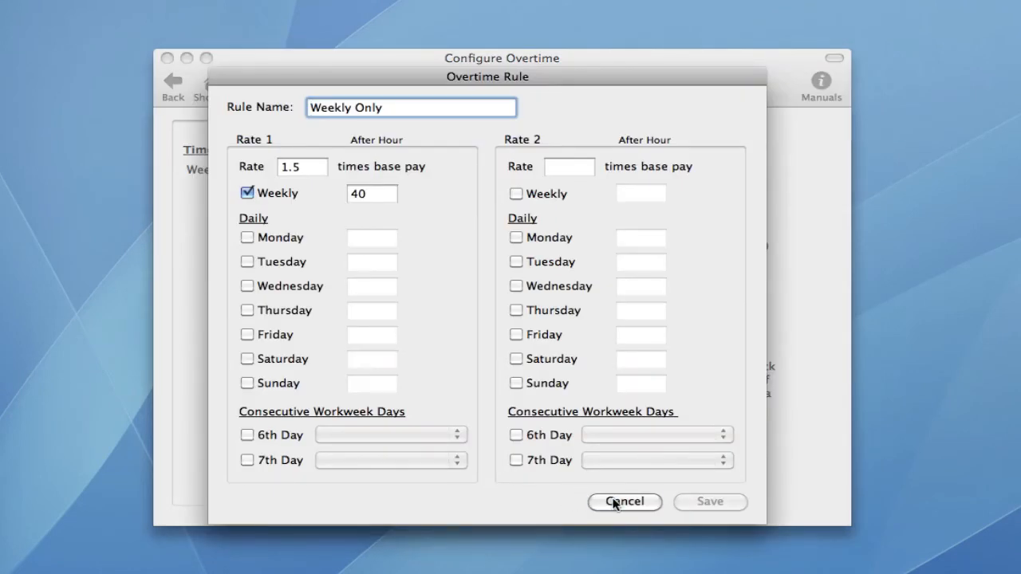
{"action": "left_click", "coordinate": [625, 501]}
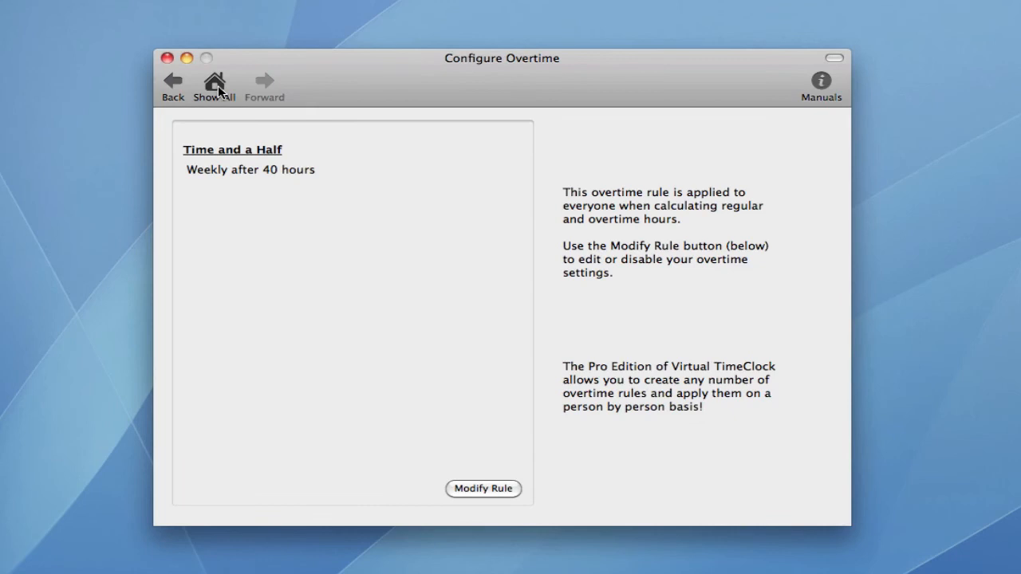
{"action": "left_click", "coordinate": [214, 86]}
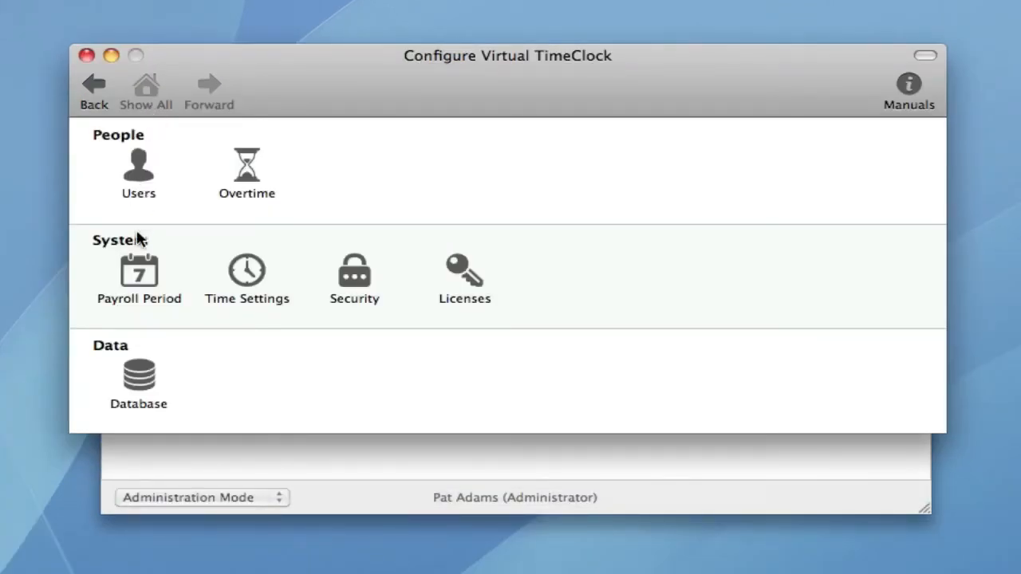
{"action": "left_click", "coordinate": [137, 271]}
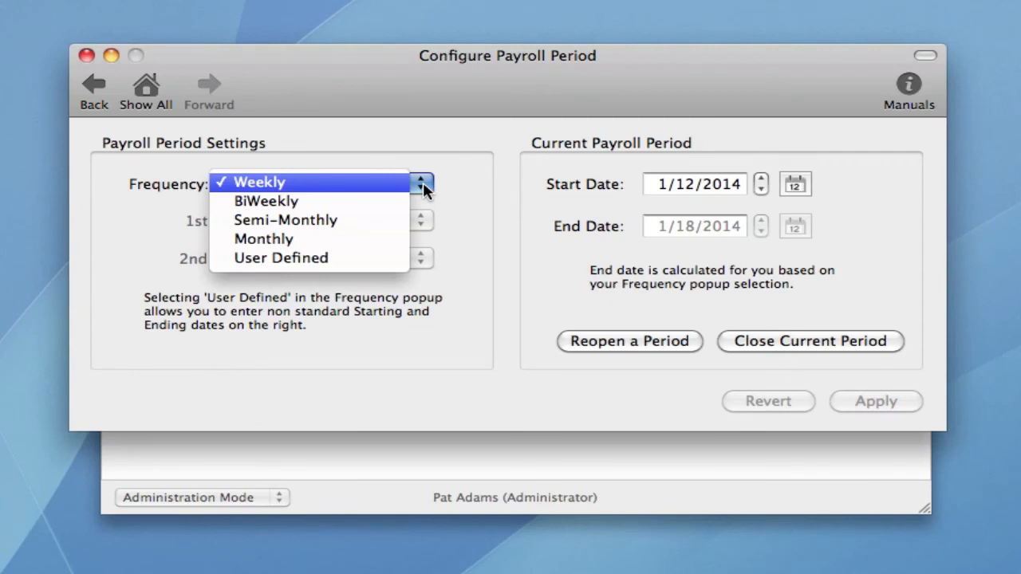
{"action": "left_click", "coordinate": [258, 182]}
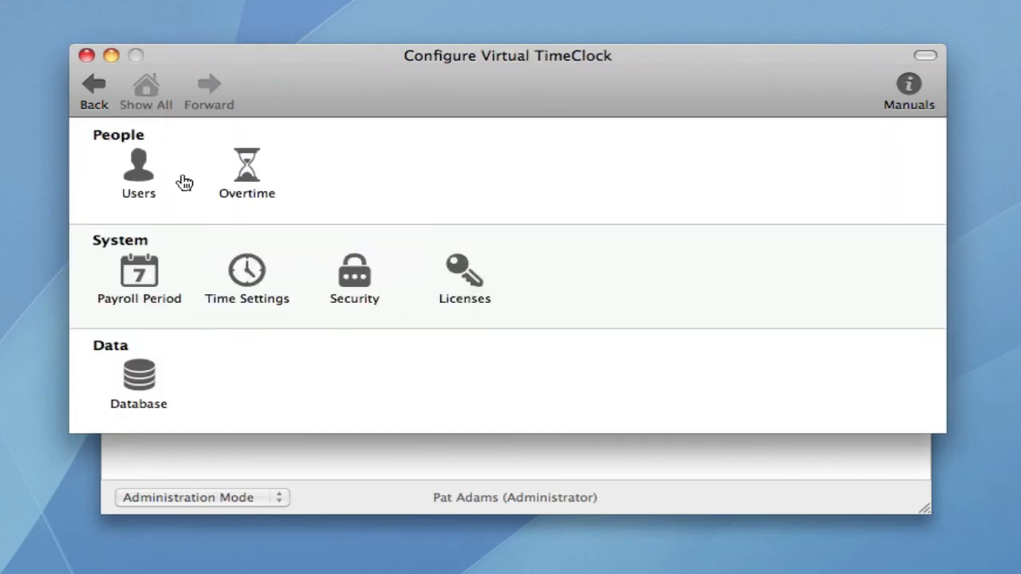
Review the Time Settings unchanged and return to the administration window
{"action": "left_click", "coordinate": [245, 271]}
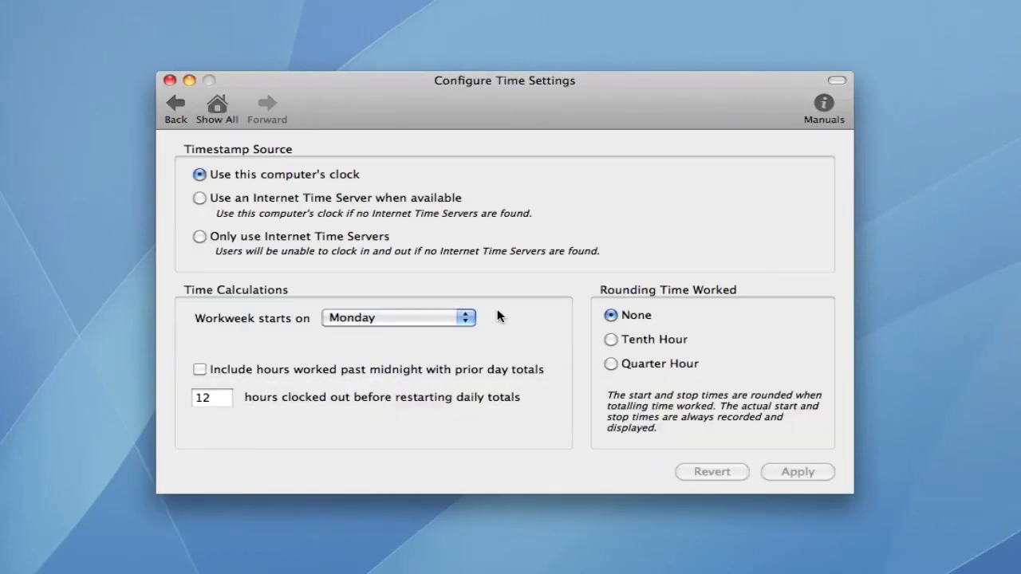
{"action": "mouse_move", "coordinate": [428, 270]}
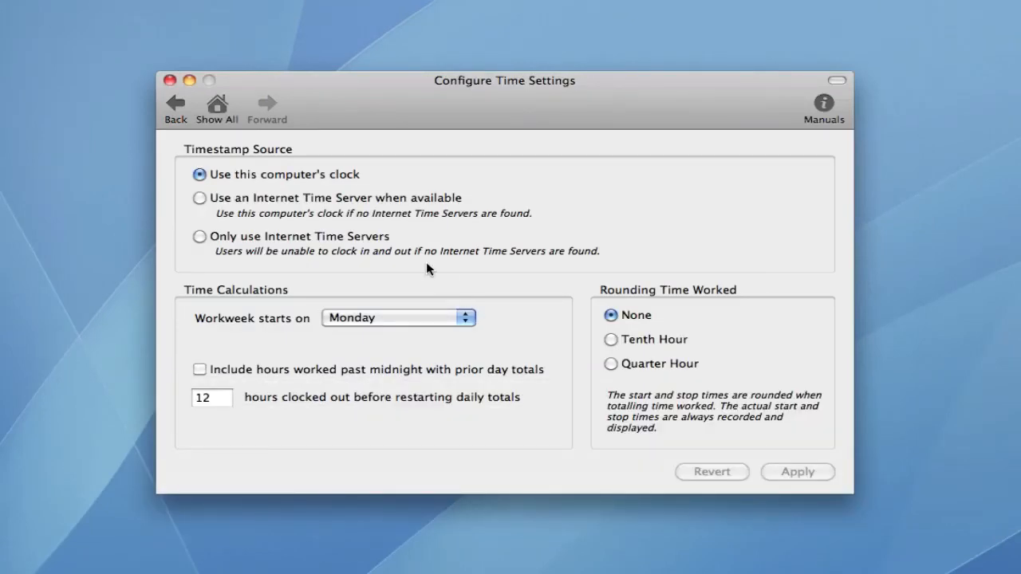
{"action": "left_click", "coordinate": [217, 108]}
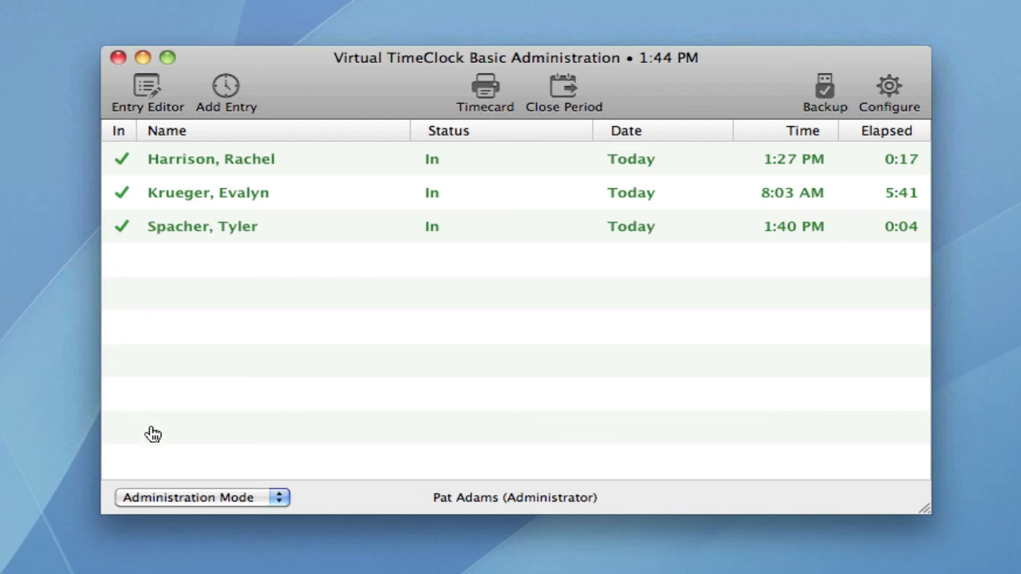
Switch the clock back to user mode, showing 3 of 3 people clocked in
{"action": "left_click", "coordinate": [201, 497]}
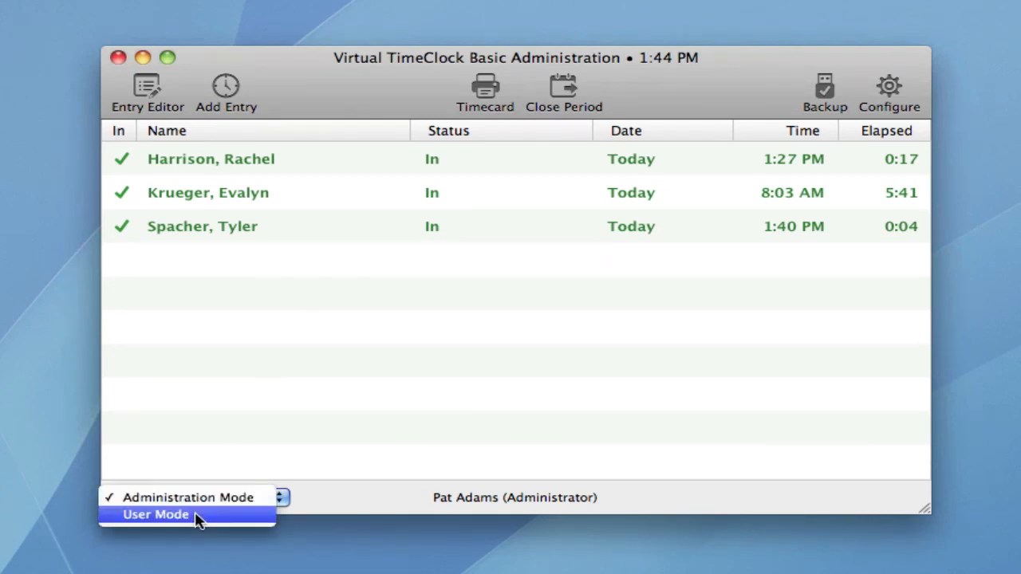
{"action": "left_click", "coordinate": [156, 513]}
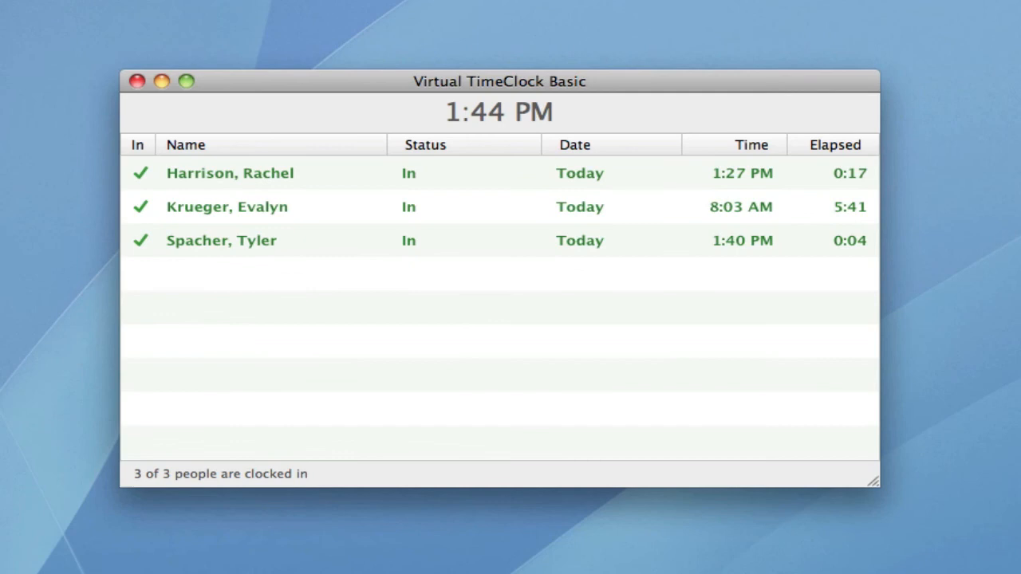